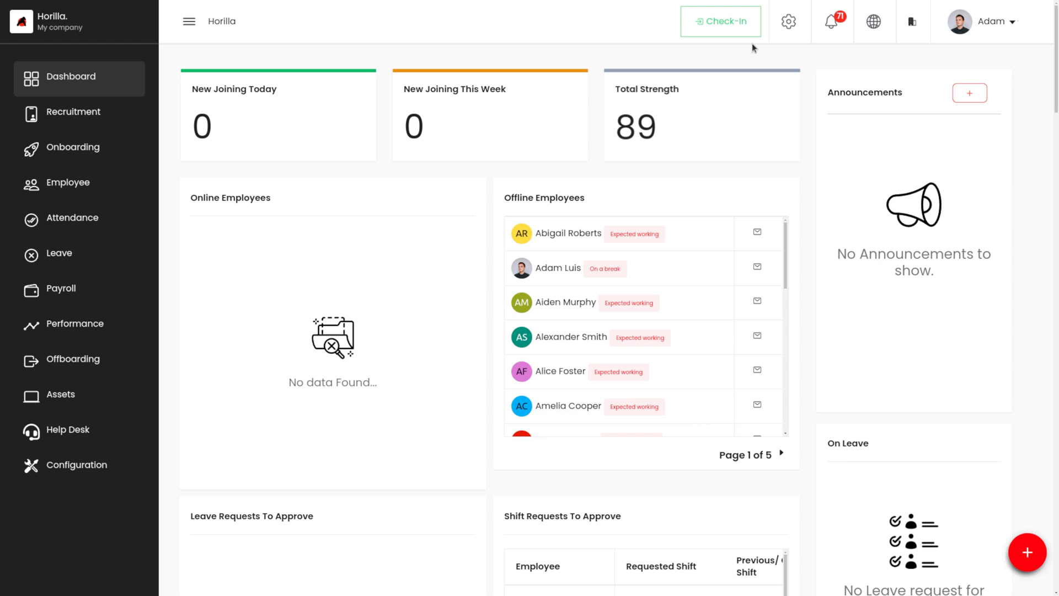
mouse_move(721, 21)
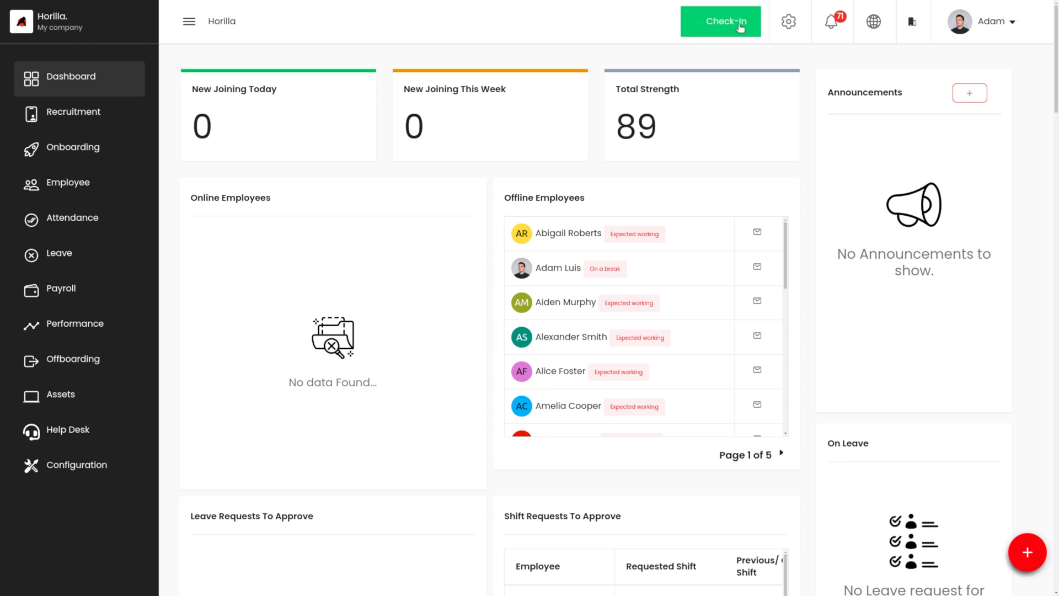
Step: Check in for the workday from the top-bar Check-In button
click(720, 21)
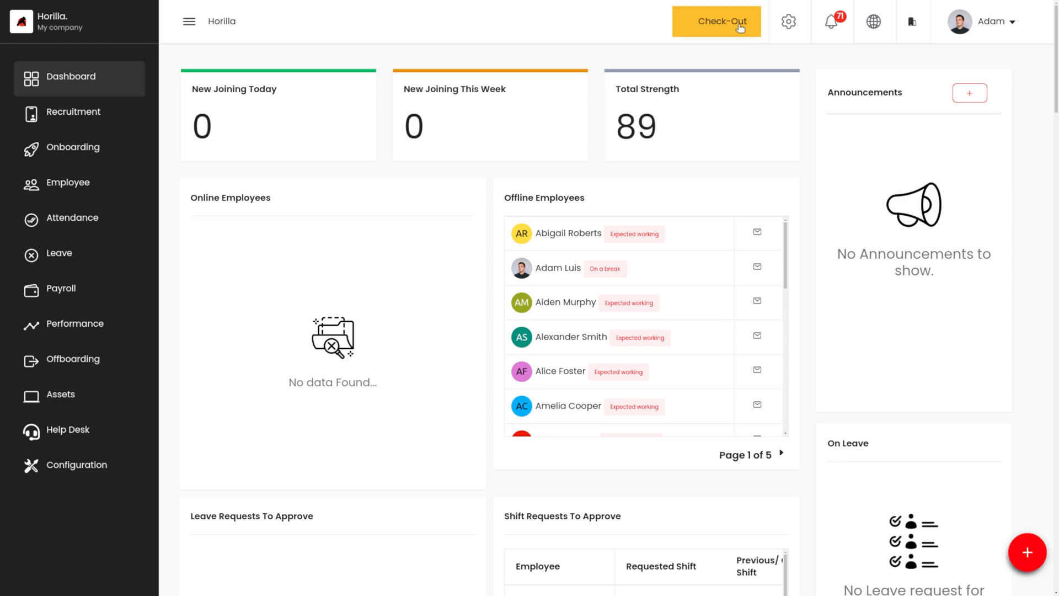
click(716, 20)
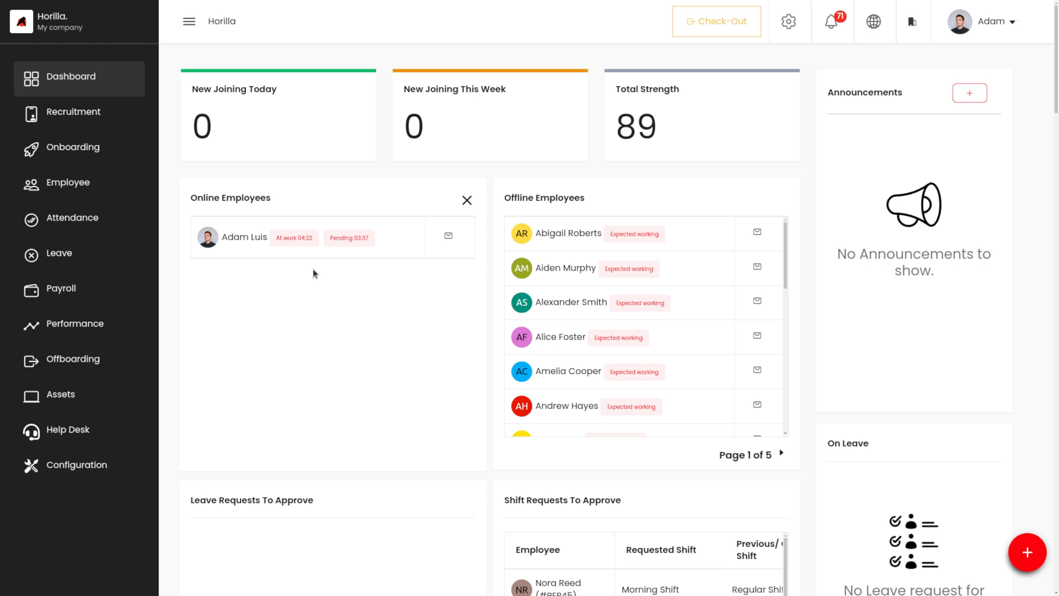
mouse_move(439, 292)
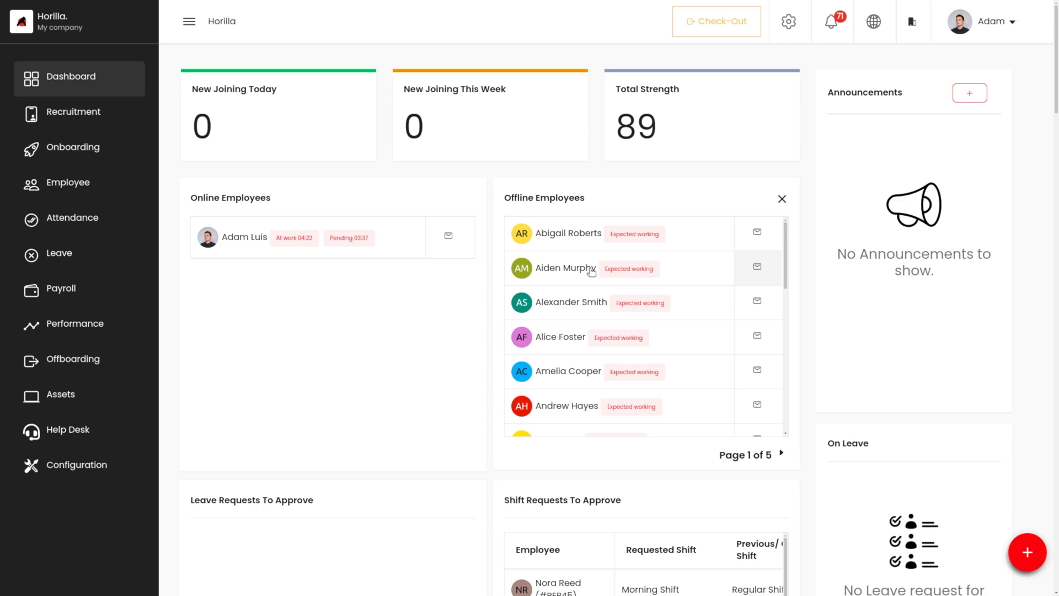
mouse_move(788, 21)
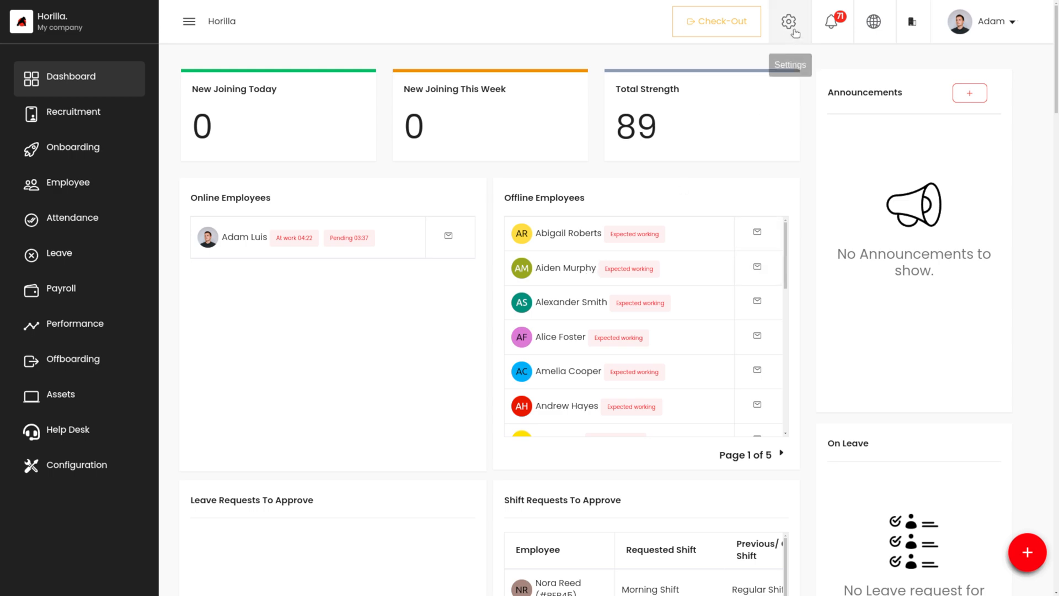
Step: Enable the At-Work Tracker toggle under Time Runner in general settings
click(788, 21)
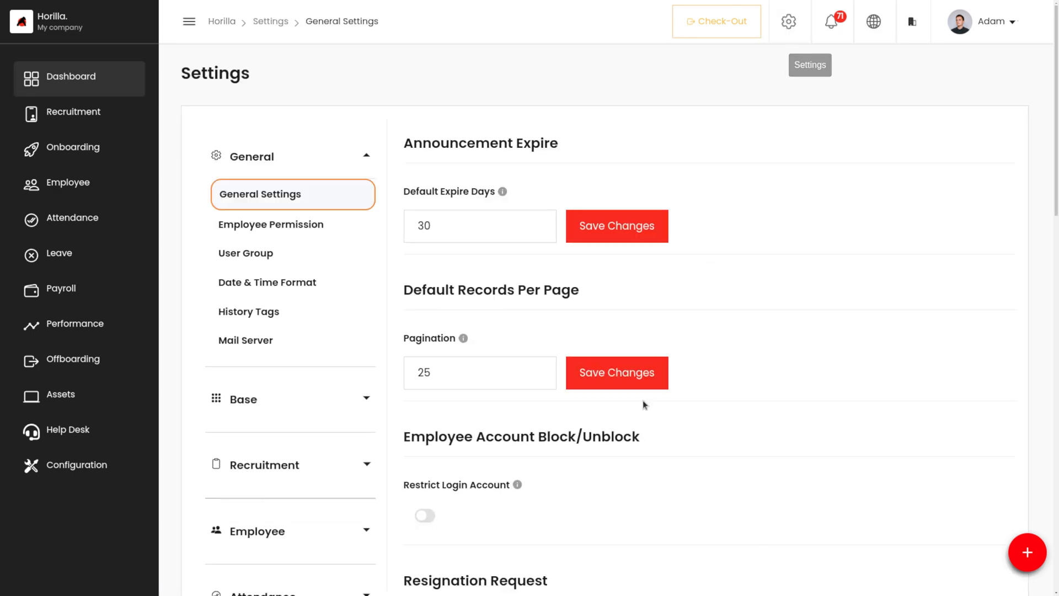
scroll(down, 3)
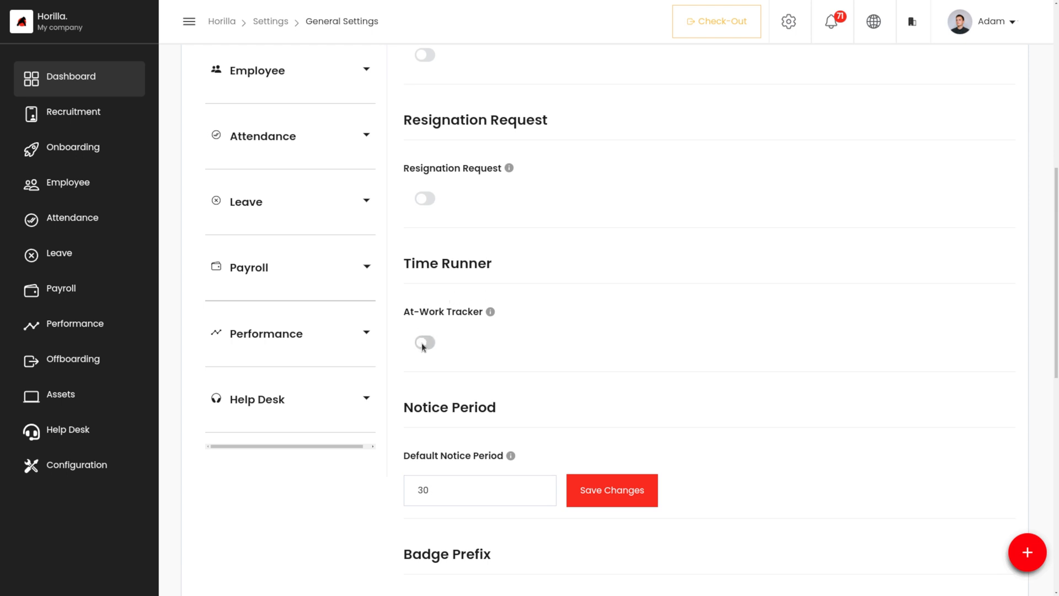
click(425, 343)
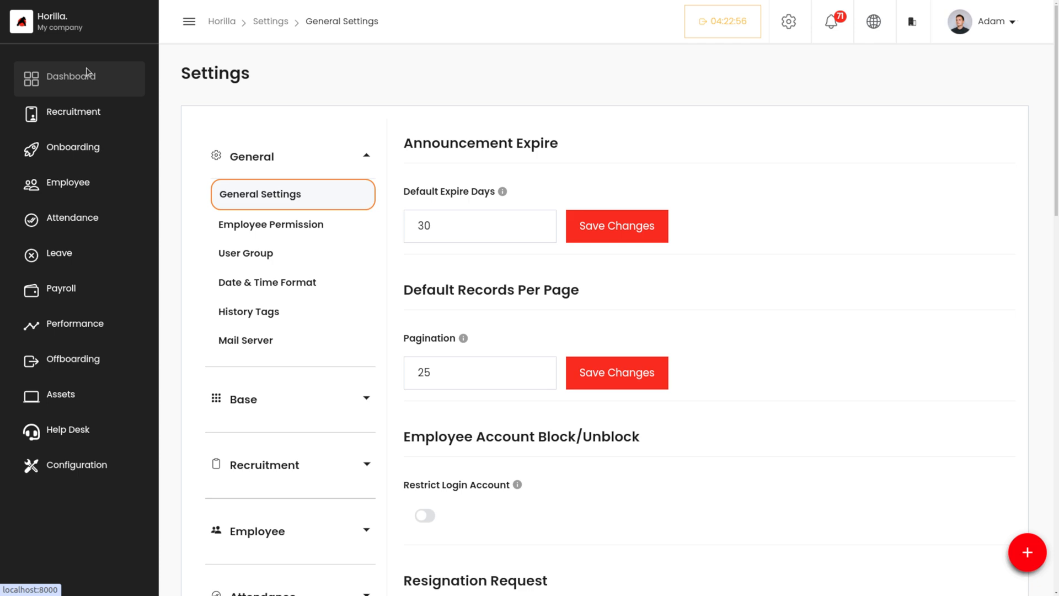
Step: Go back to the Dashboard and scroll up through its cards
click(70, 76)
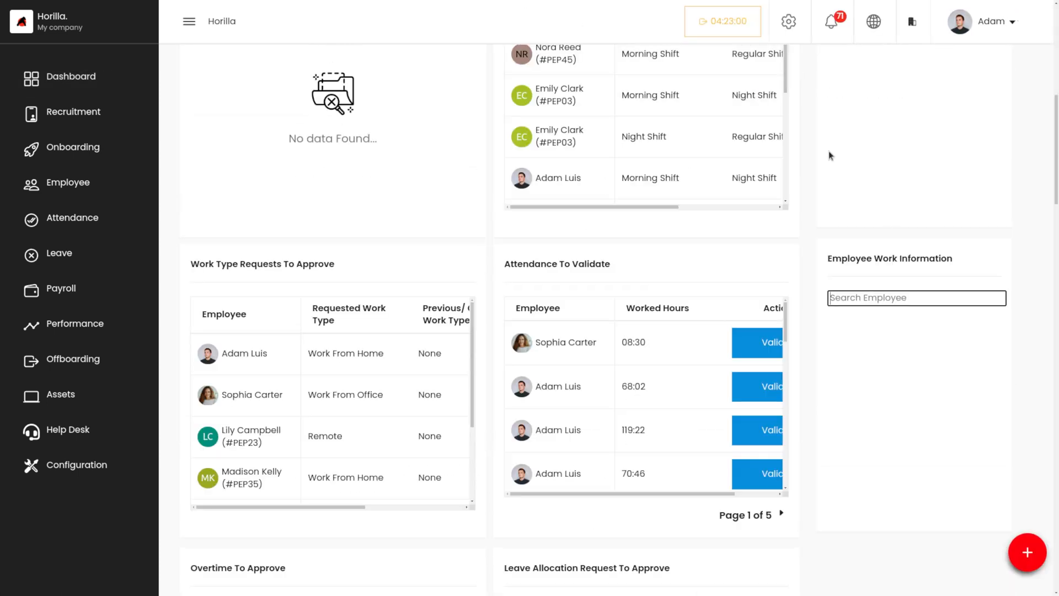
scroll(up, 3)
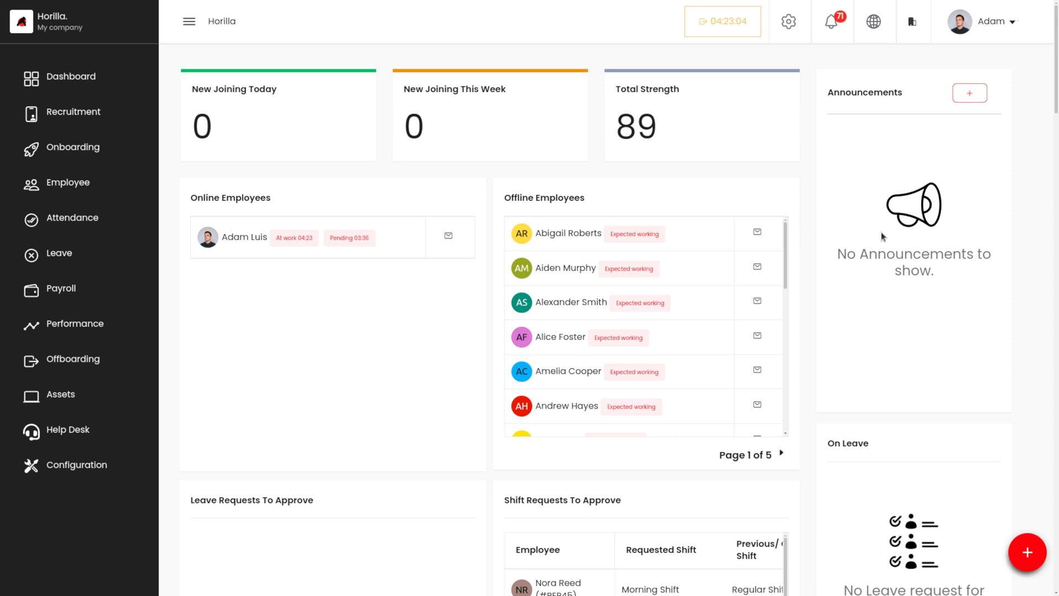
Step: Check out from work using the top-bar timer's Check-Out button
click(721, 21)
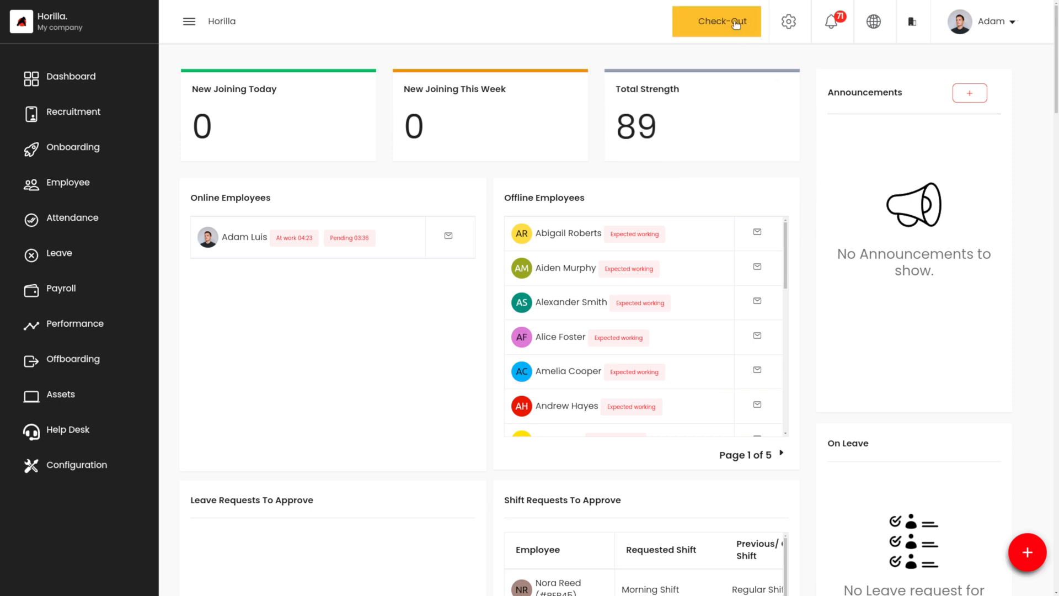
click(716, 21)
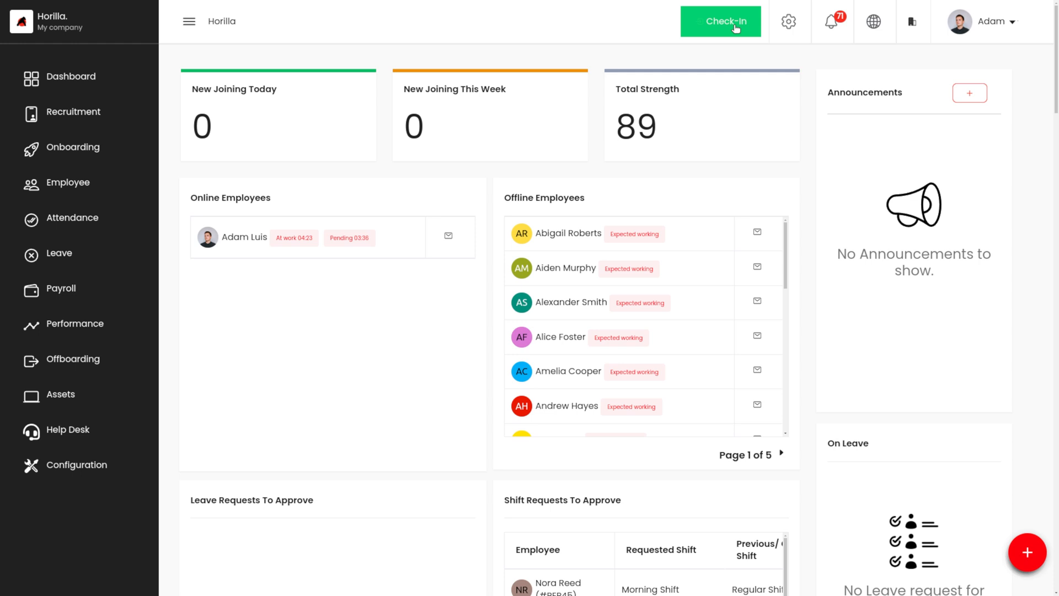
click(720, 21)
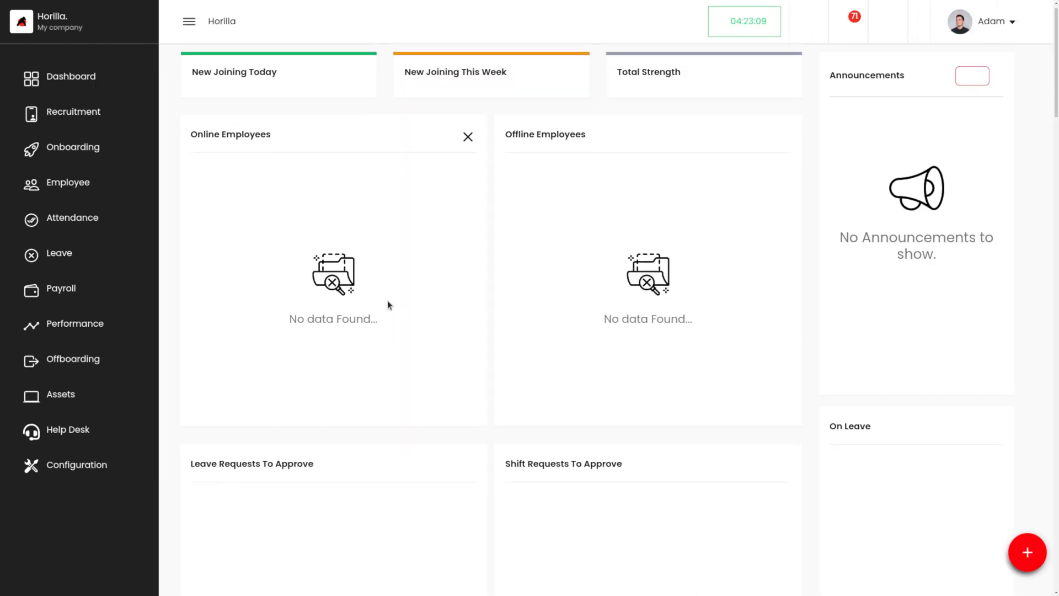